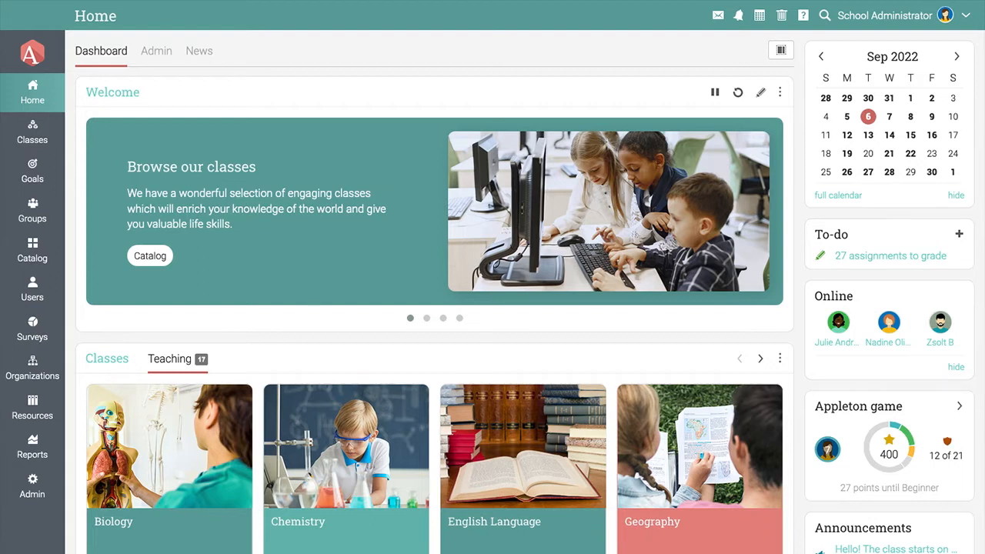
# - View the Geography class resources, then the Junior Go Green group's resources
pyautogui.click(408, 275)
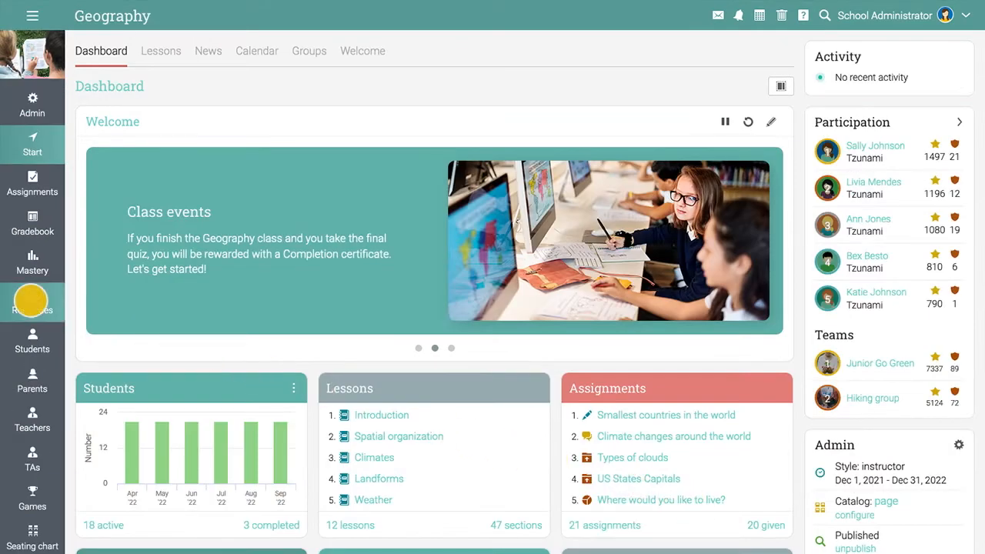
pyautogui.click(32, 300)
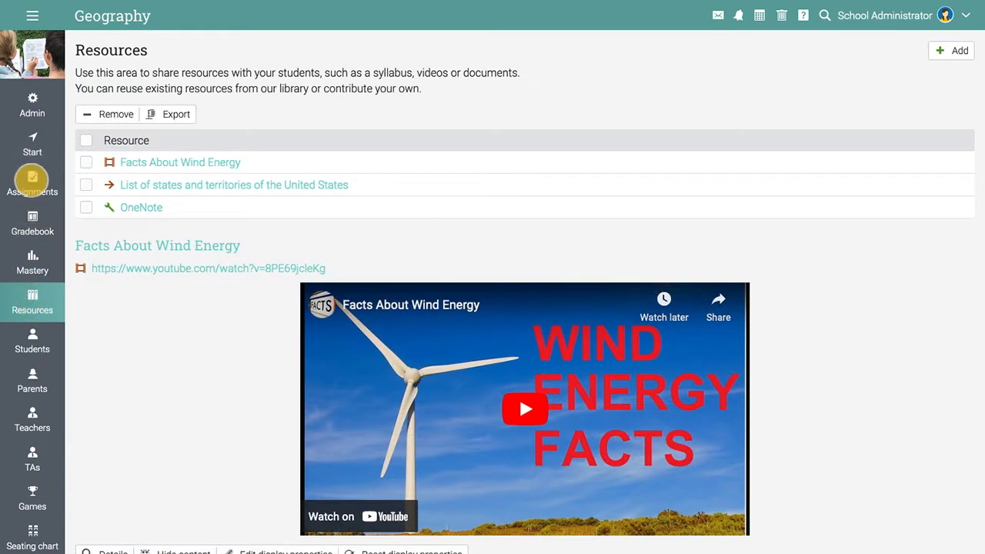
pyautogui.click(32, 17)
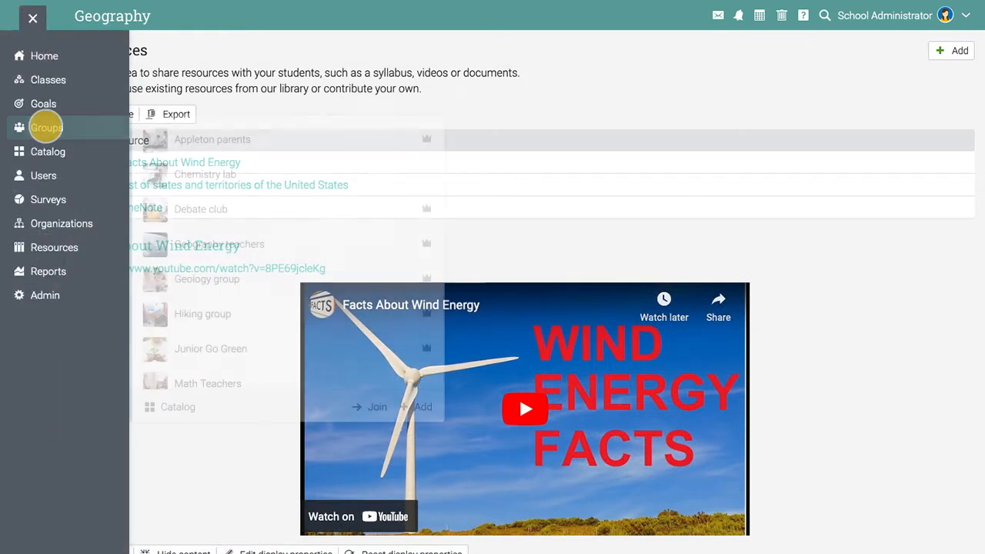
pyautogui.click(211, 349)
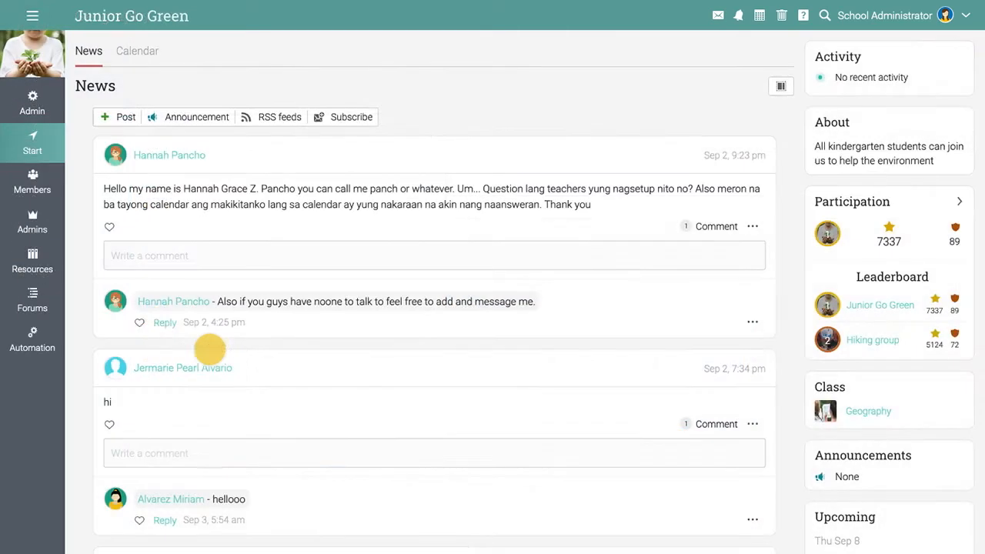
pyautogui.click(32, 260)
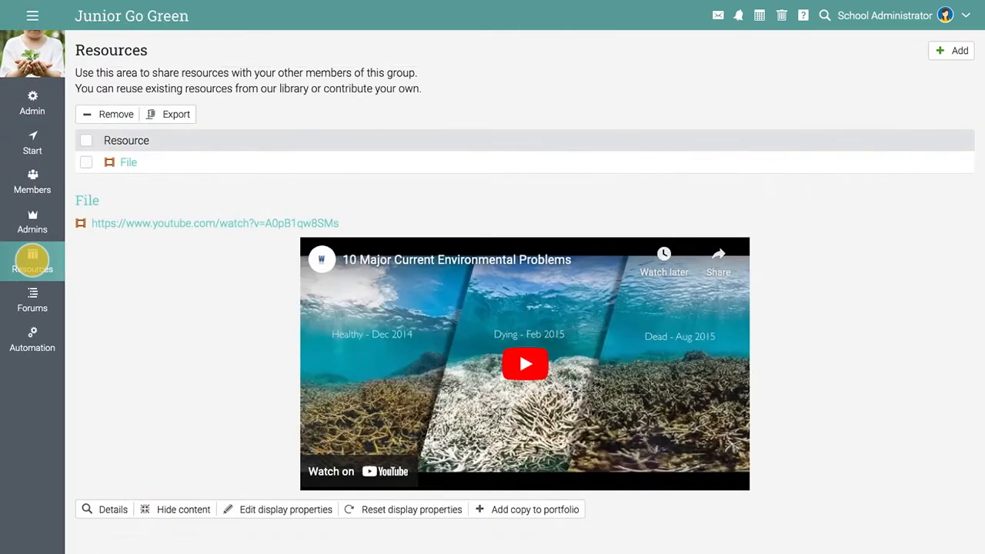
pyautogui.click(31, 15)
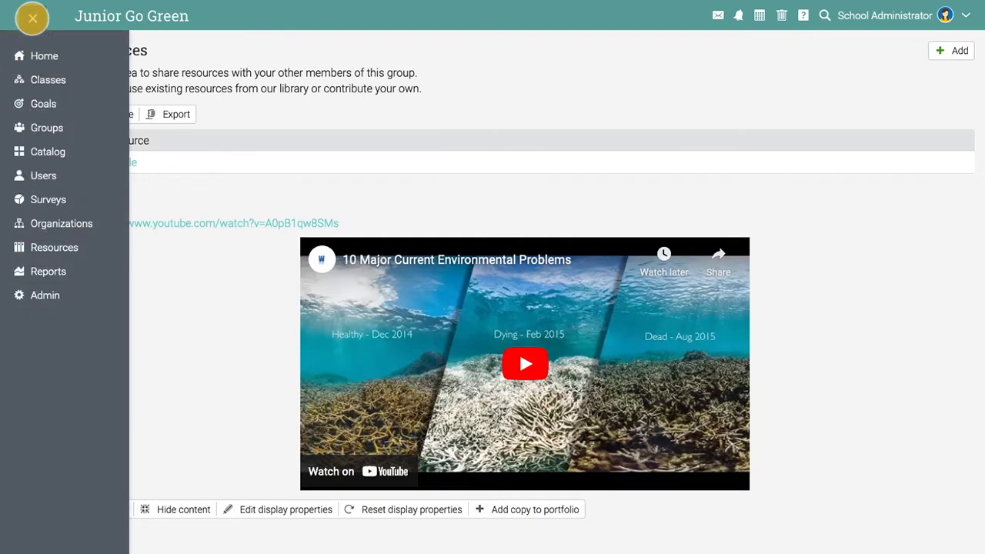
# - Open Resources > Catalog to list all 1342 shared resources
pyautogui.click(54, 247)
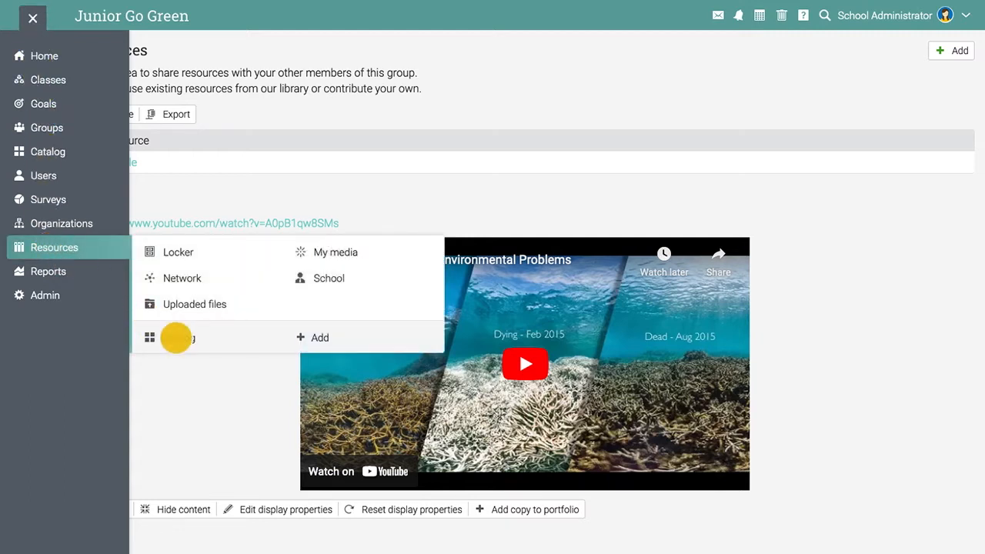
pyautogui.click(177, 337)
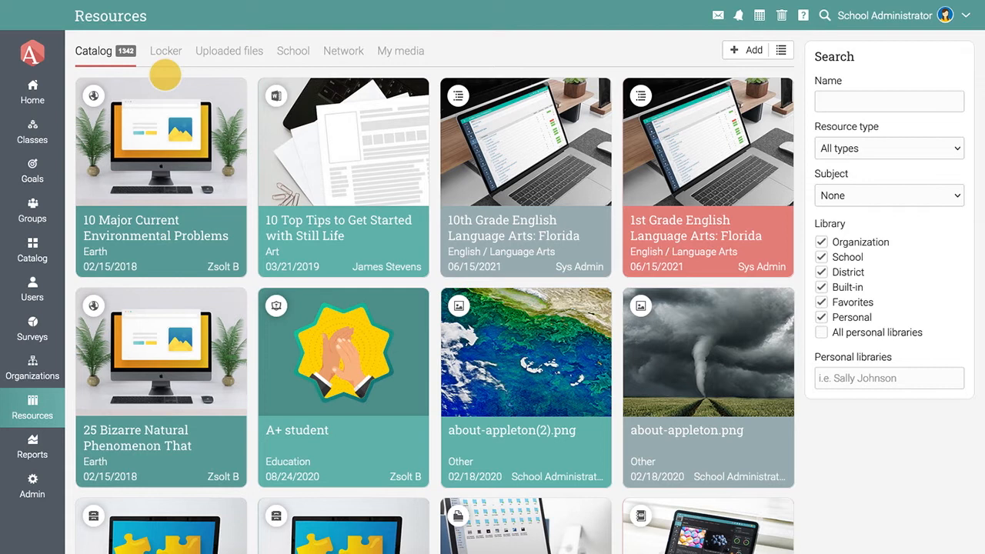
pyautogui.moveTo(292, 73)
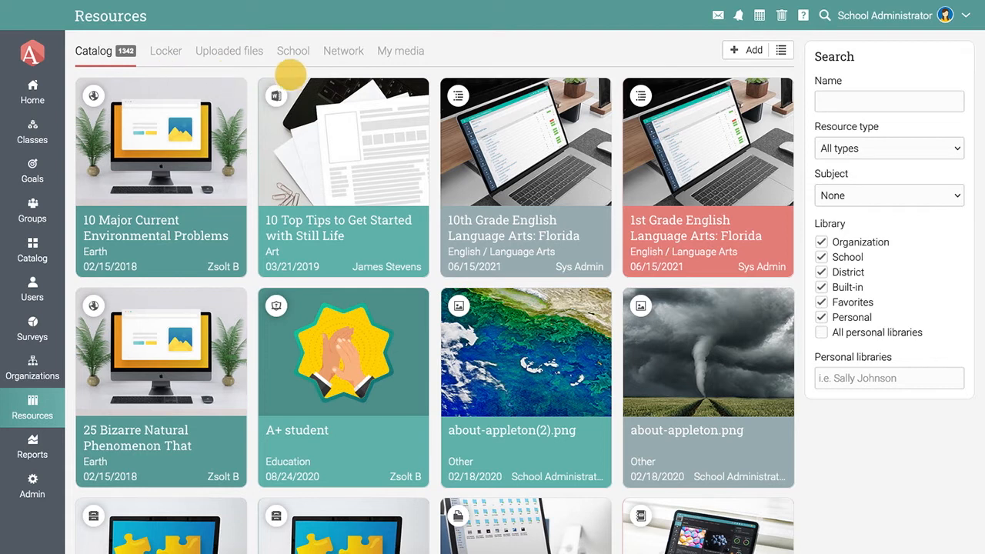
pyautogui.moveTo(392, 74)
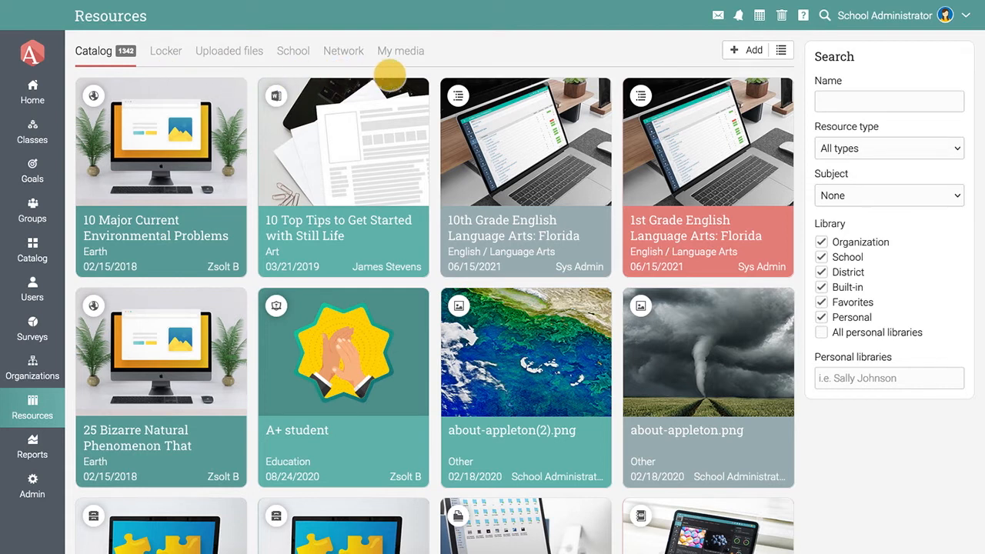
pyautogui.moveTo(593, 62)
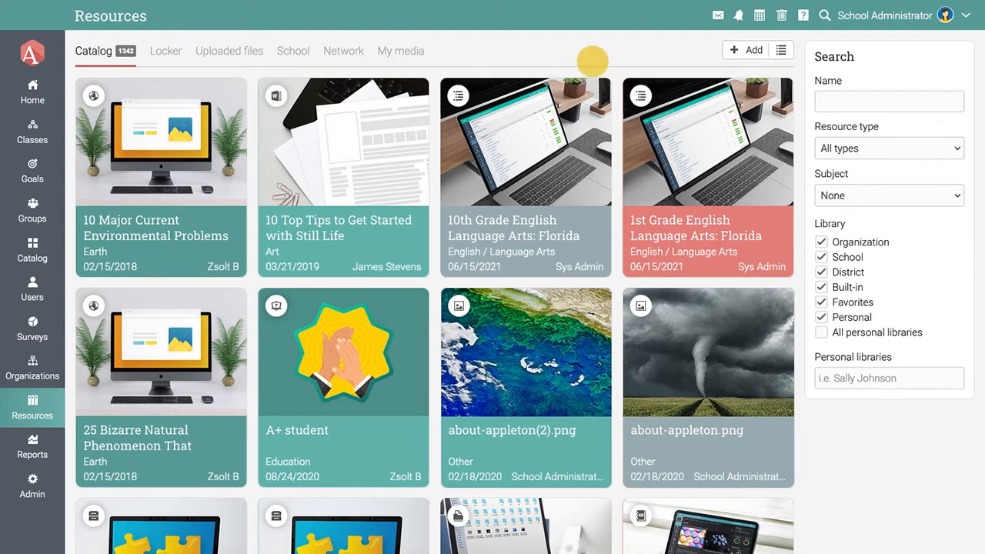
# - Add web resource 'Solar System 101' linking youtube.com/watch?v=libKVRa01L8, subject Geography, scoped to School library
pyautogui.click(746, 49)
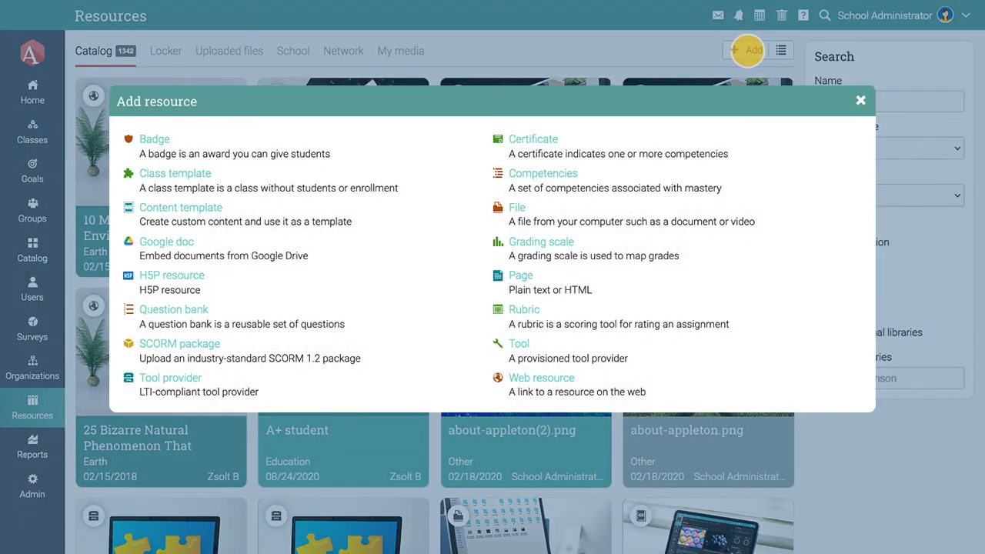
pyautogui.moveTo(572, 331)
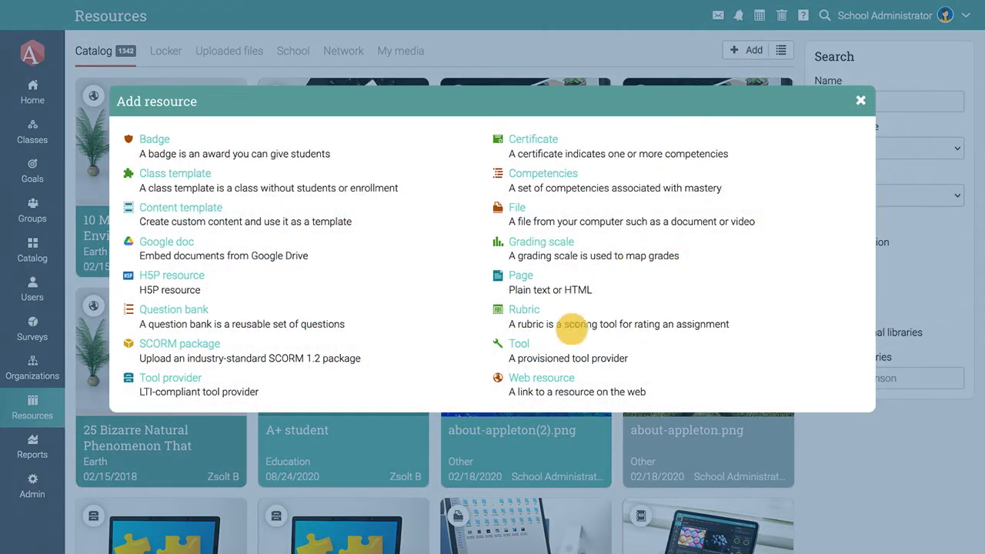
pyautogui.click(542, 378)
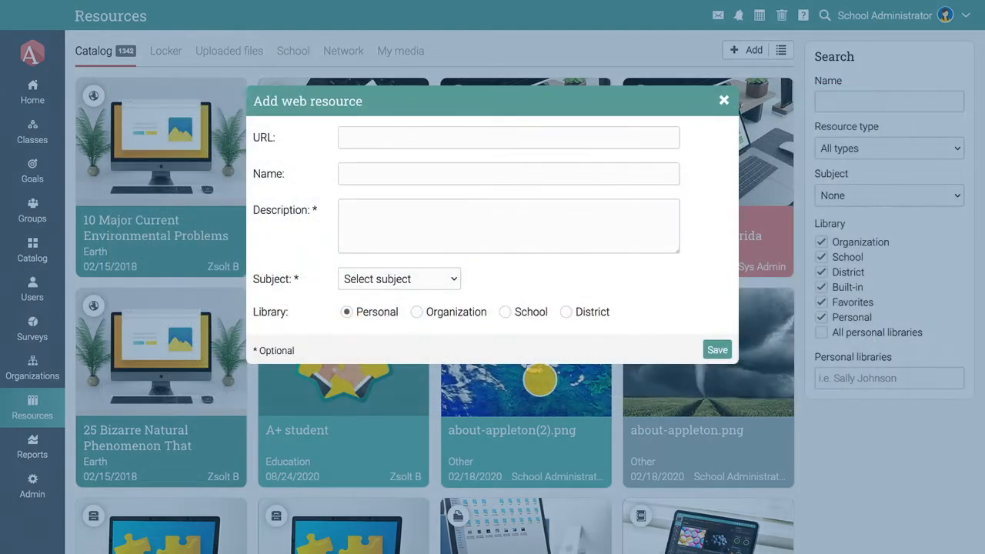
pyautogui.write('https://www.youtube.com/watch?v=libKVRa01L8')
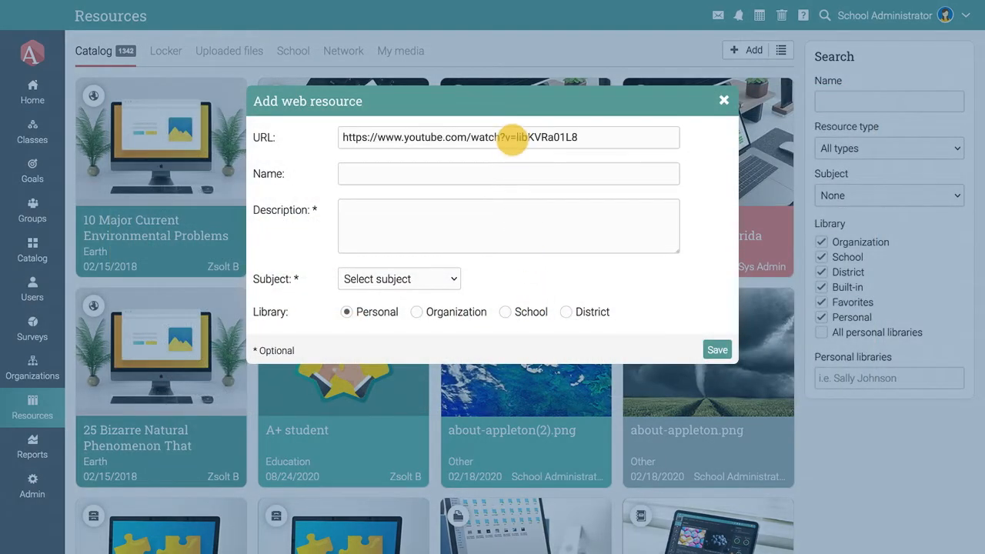
pyautogui.write('Solar System')
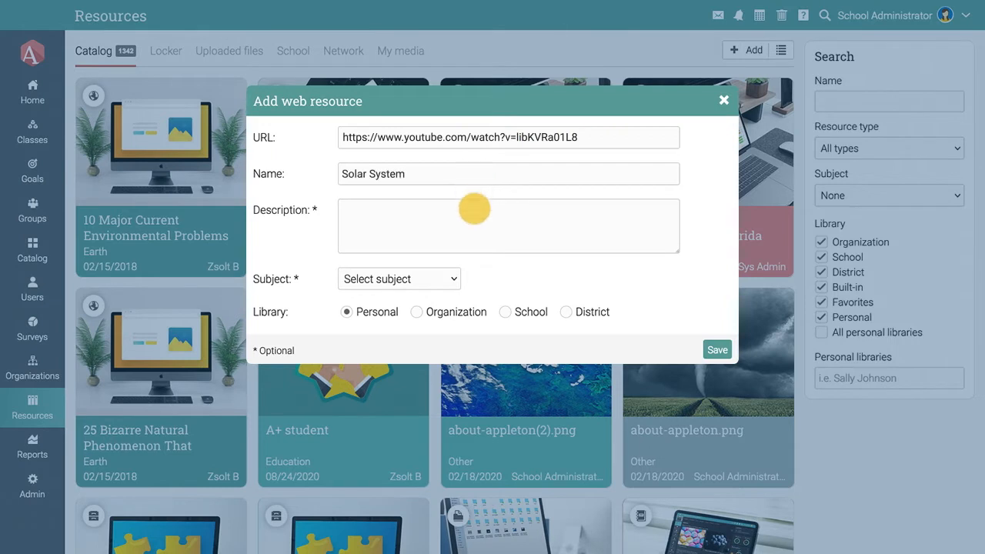
pyautogui.write('Solar System 101')
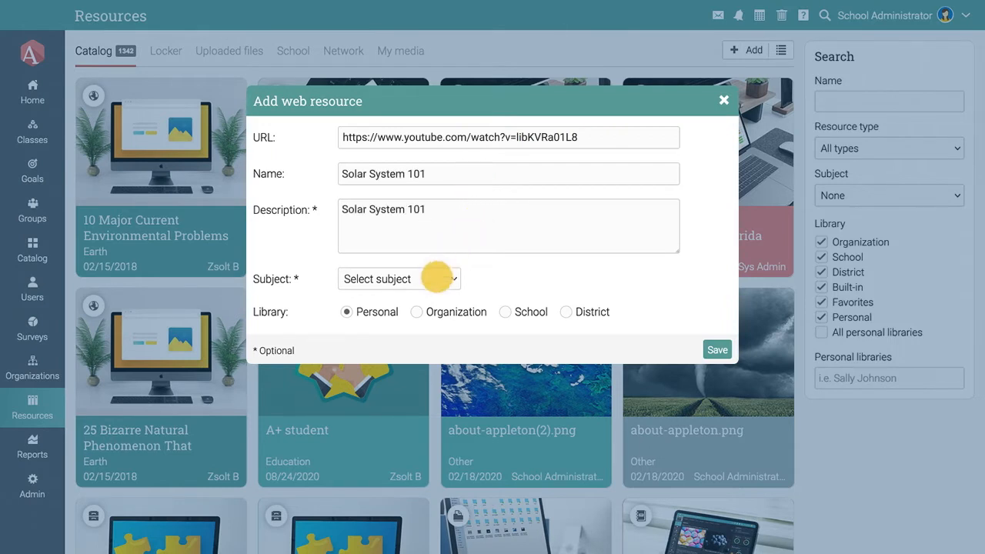
pyautogui.click(399, 279)
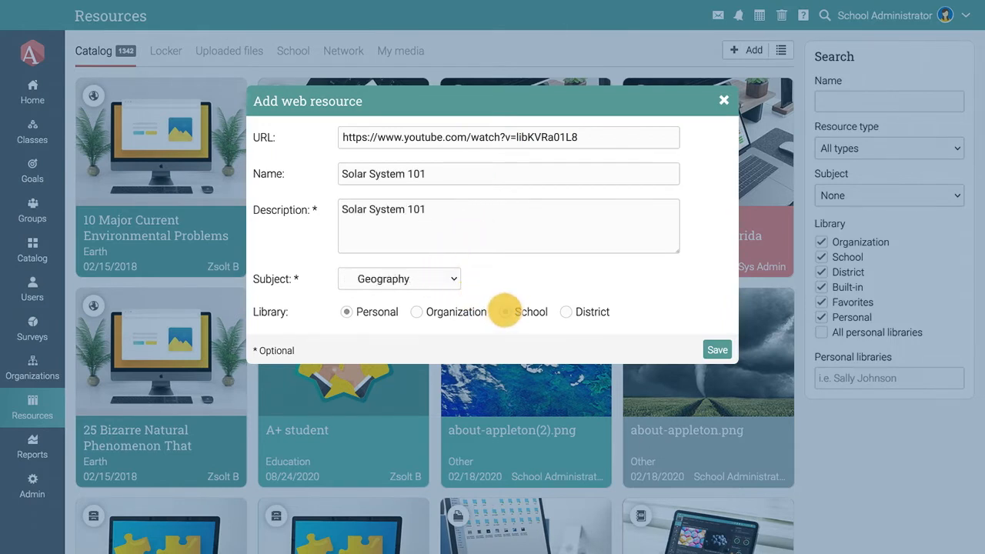
pyautogui.click(717, 349)
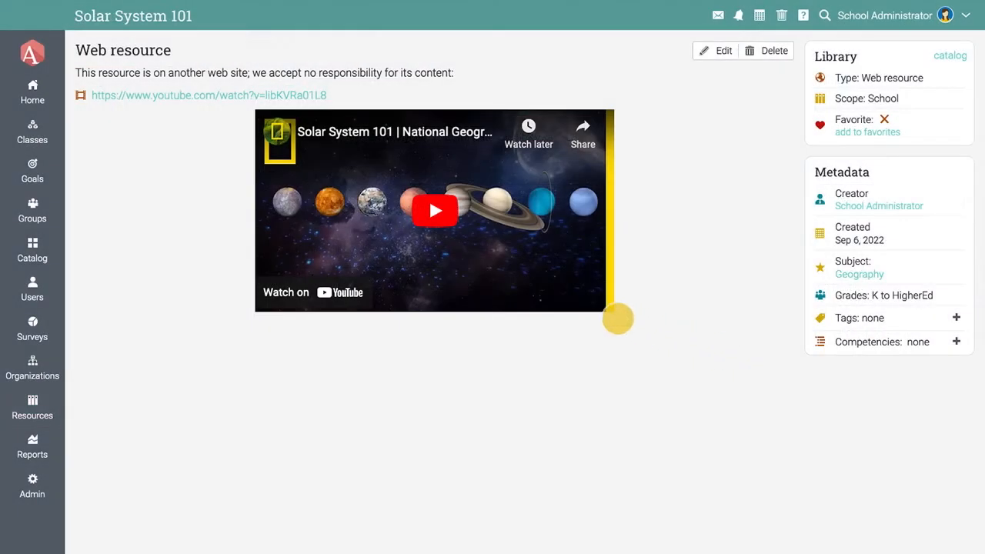
# - Open the Geography class Resources page and its + Add resource chooser
pyautogui.click(31, 131)
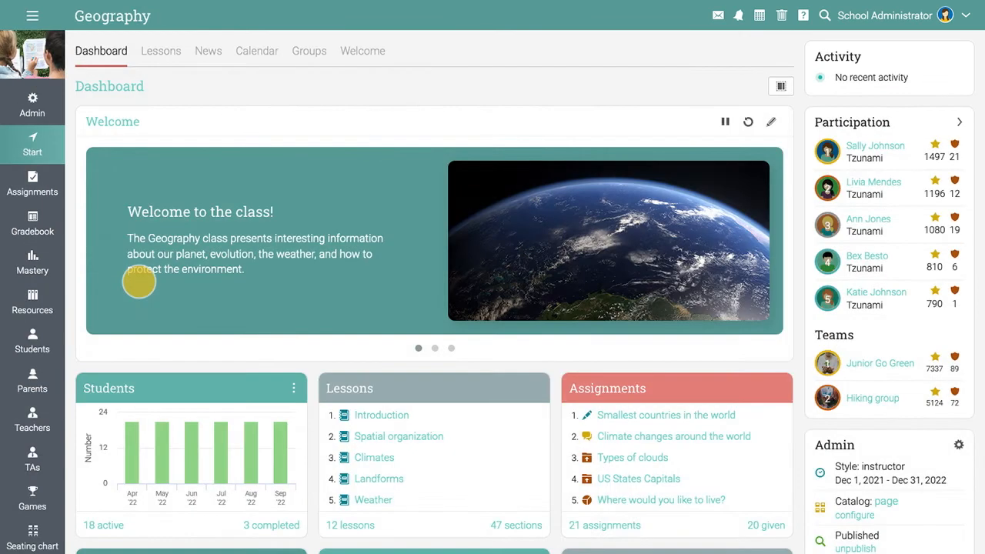
pyautogui.moveTo(33, 304)
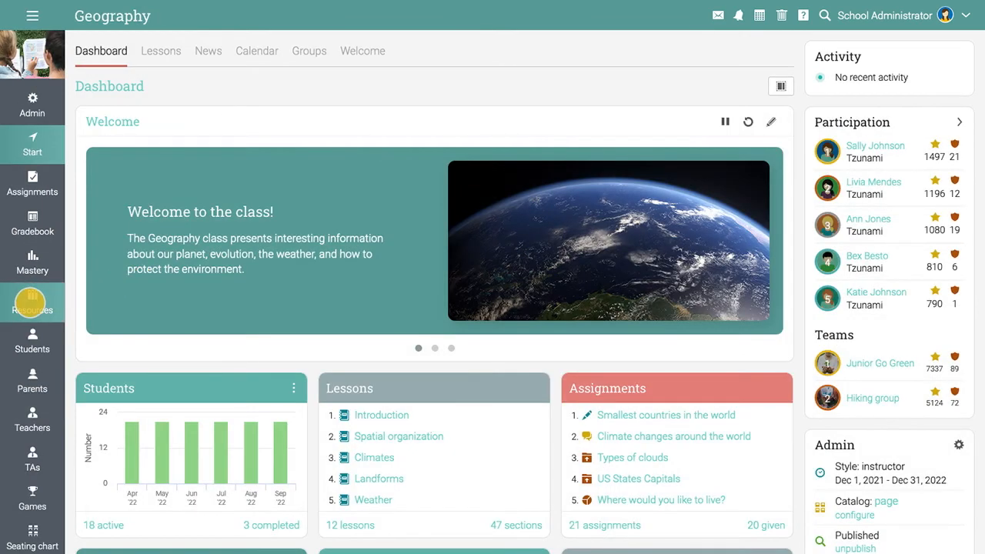
pyautogui.click(32, 301)
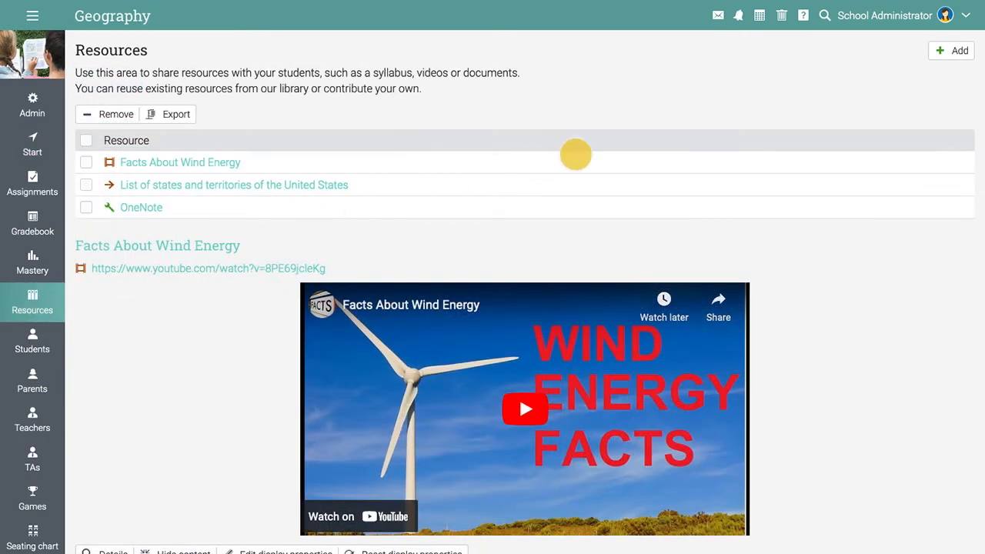
pyautogui.click(951, 50)
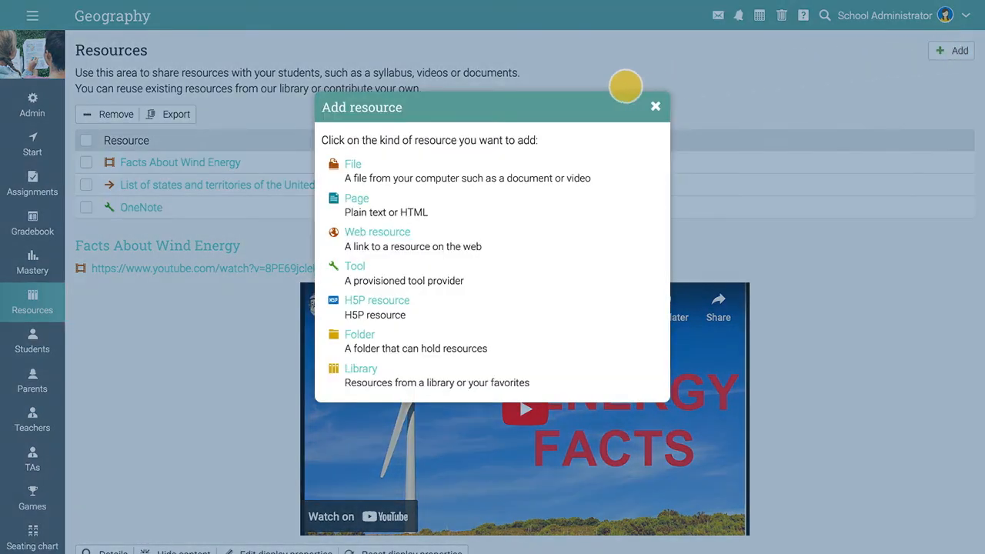
pyautogui.moveTo(425, 107)
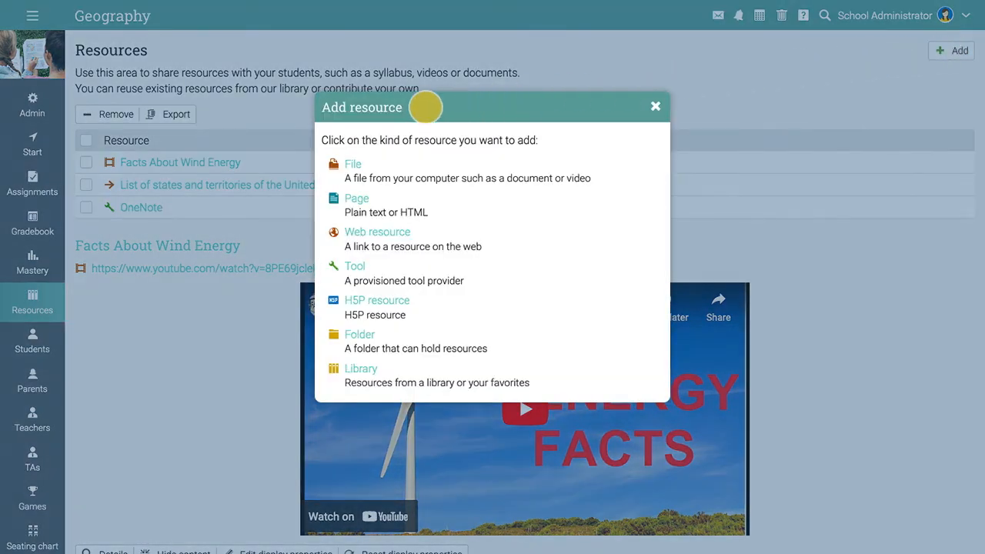